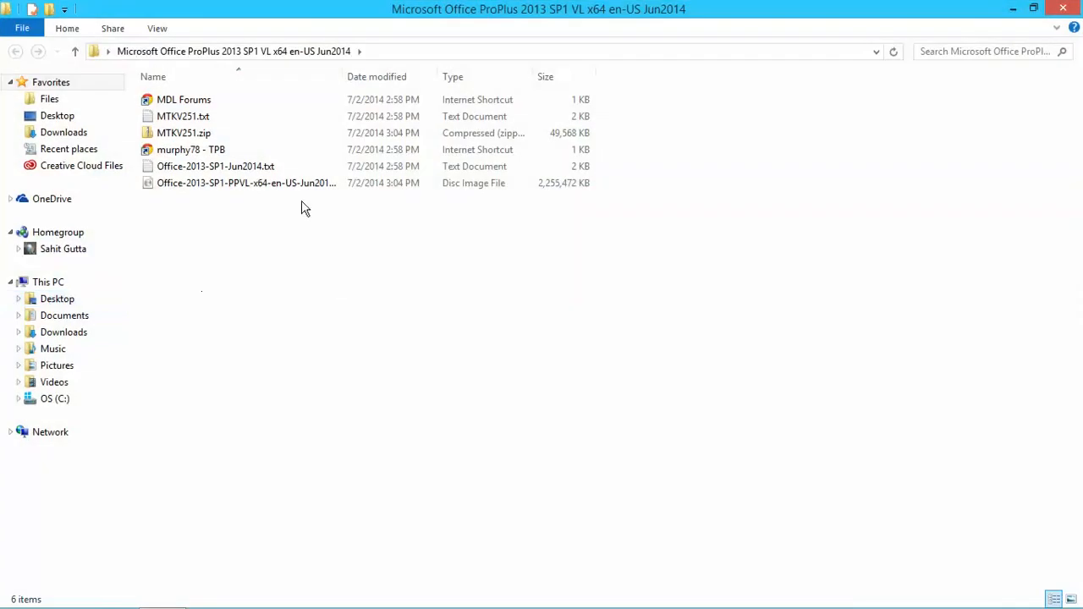
# Mount the Office-2013 disc image and launch setup.exe from the DVD drive
pyautogui.click(246, 183)
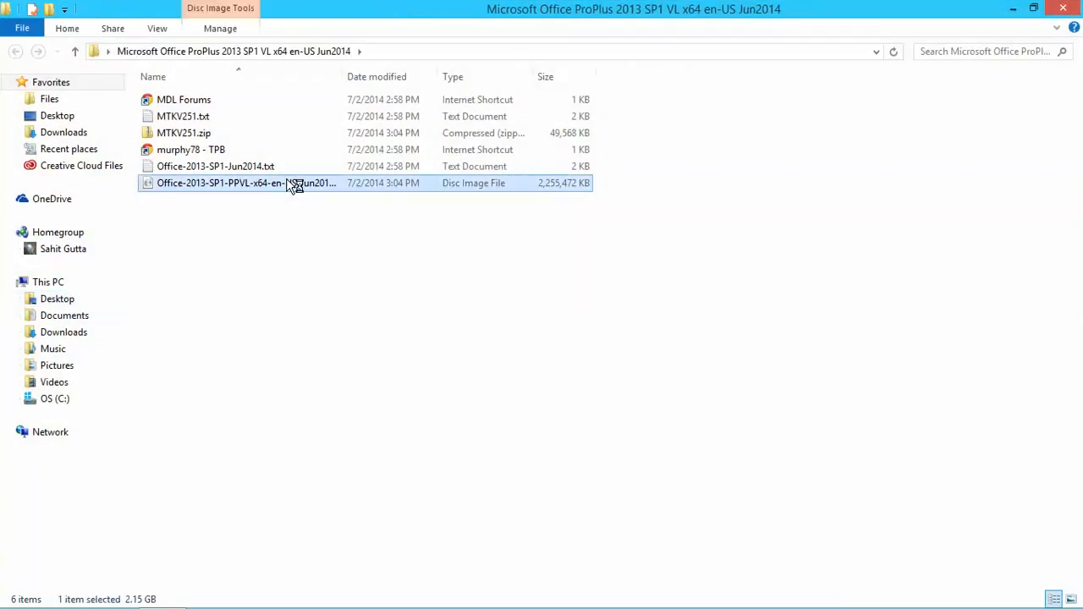
pyautogui.doubleClick(246, 183)
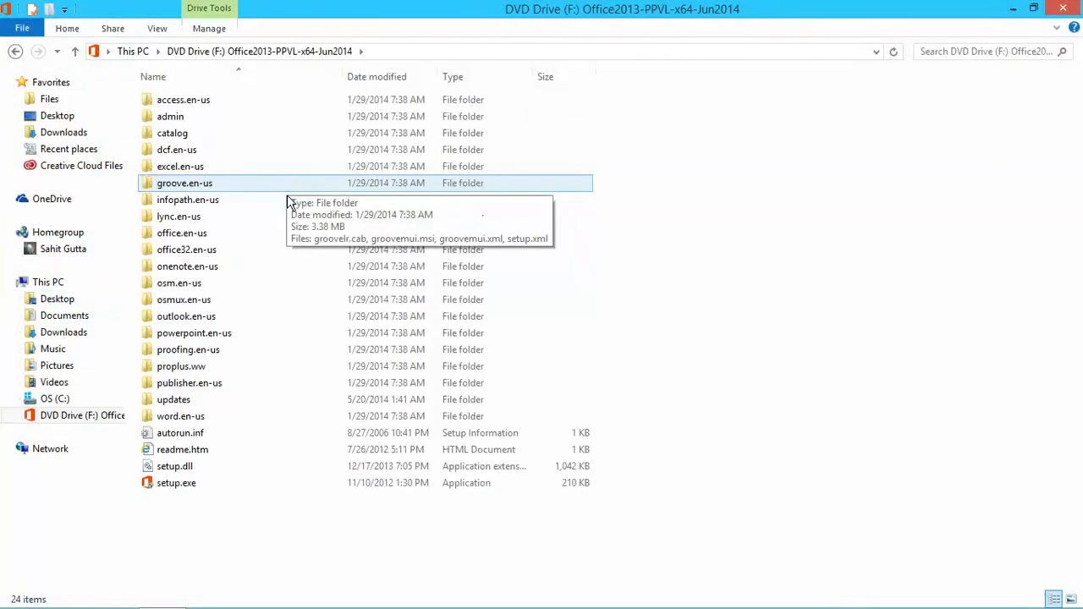
pyautogui.click(176, 482)
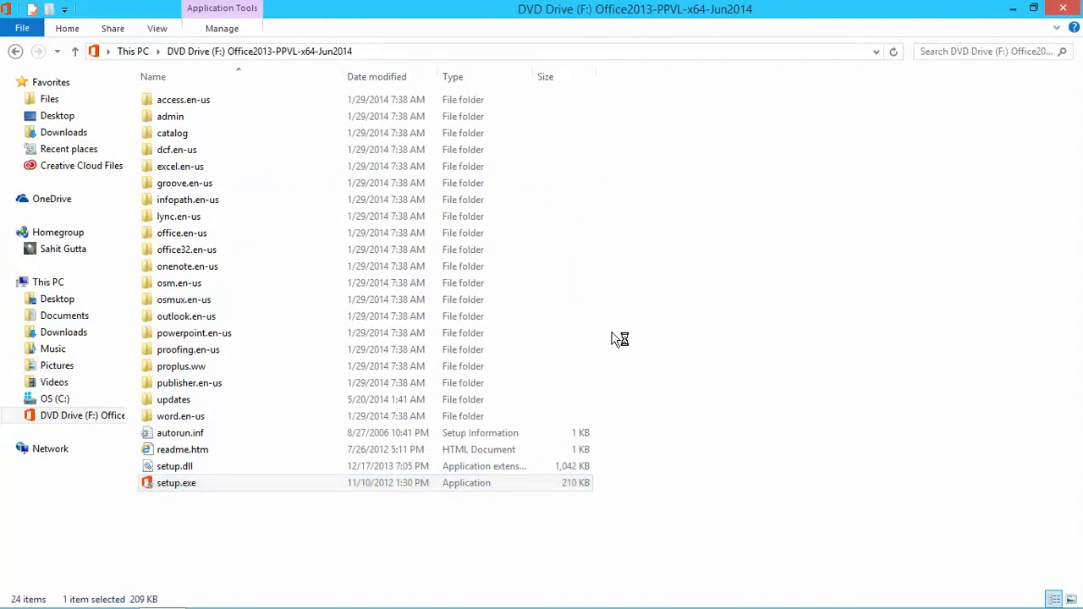
pyautogui.doubleClick(176, 482)
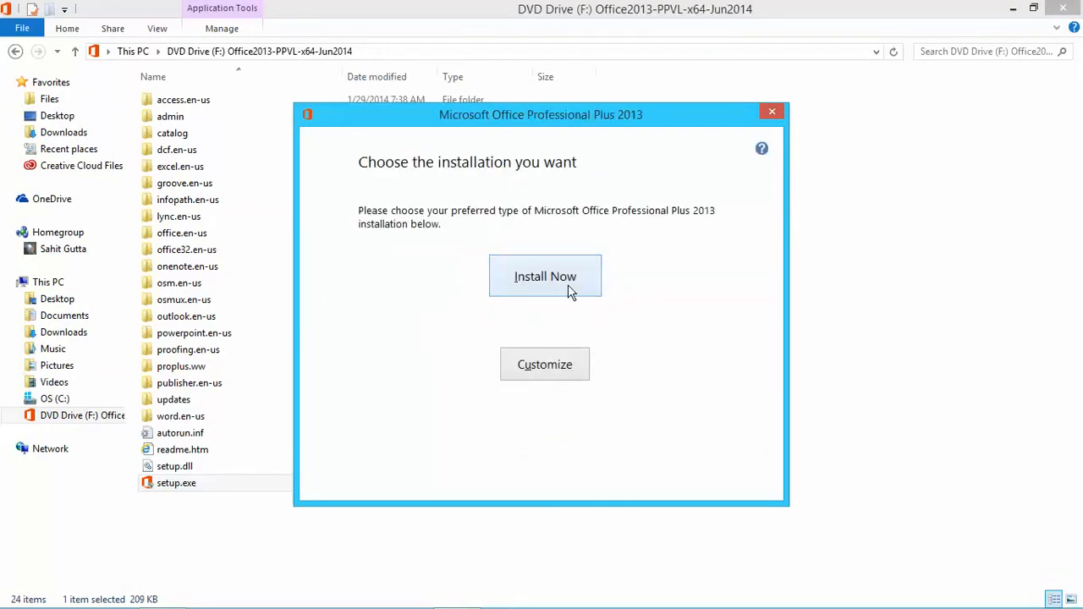
# Run the default Install Now installation through to the thank-you completion screen
pyautogui.click(545, 276)
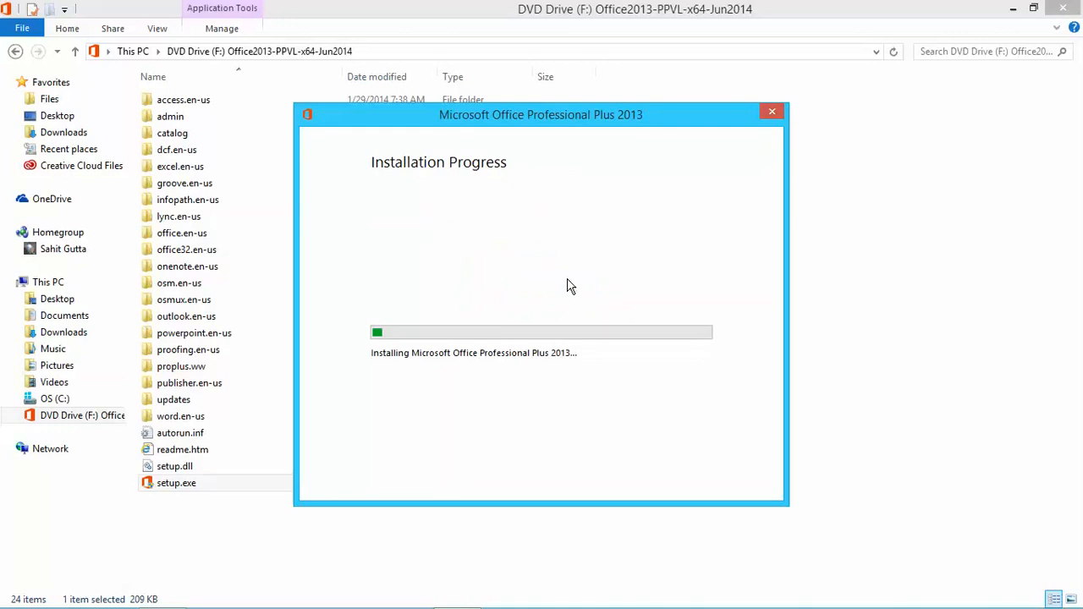
pyautogui.click(931, 596)
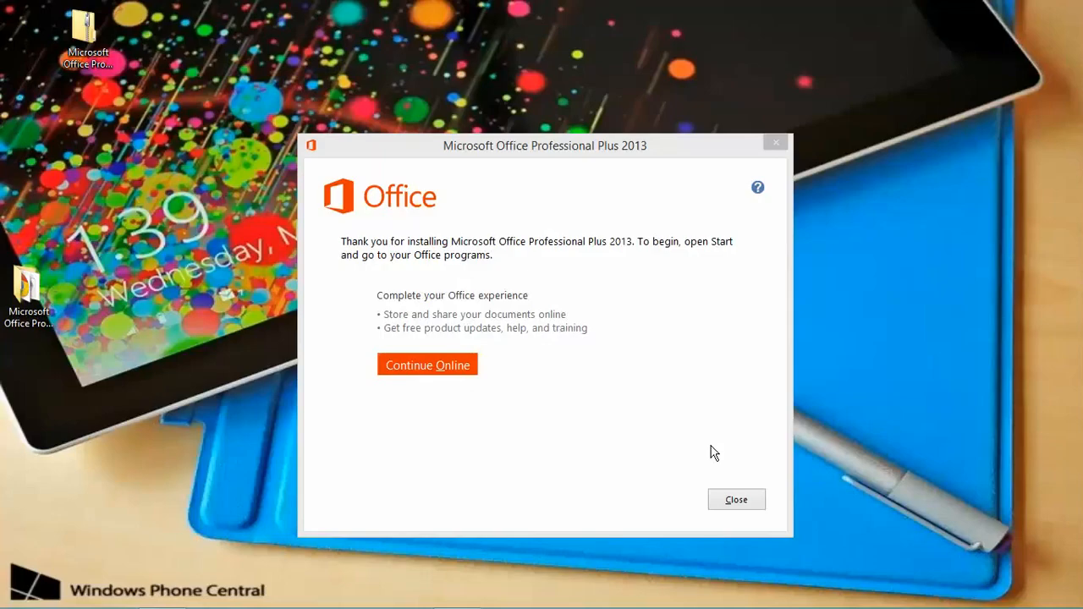
pyautogui.moveTo(543, 291)
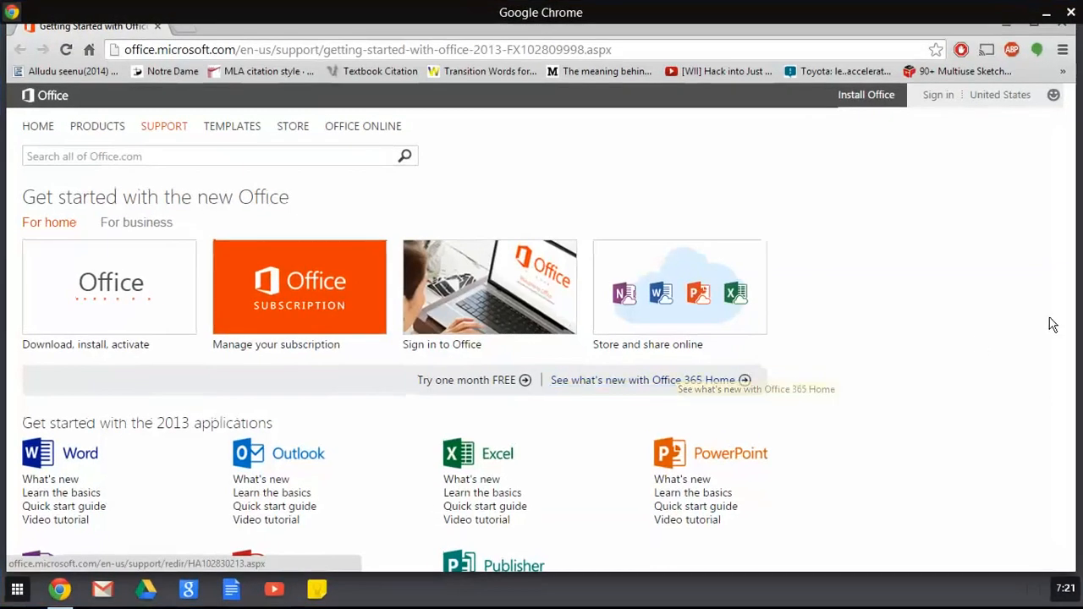
pyautogui.scroll(-3)
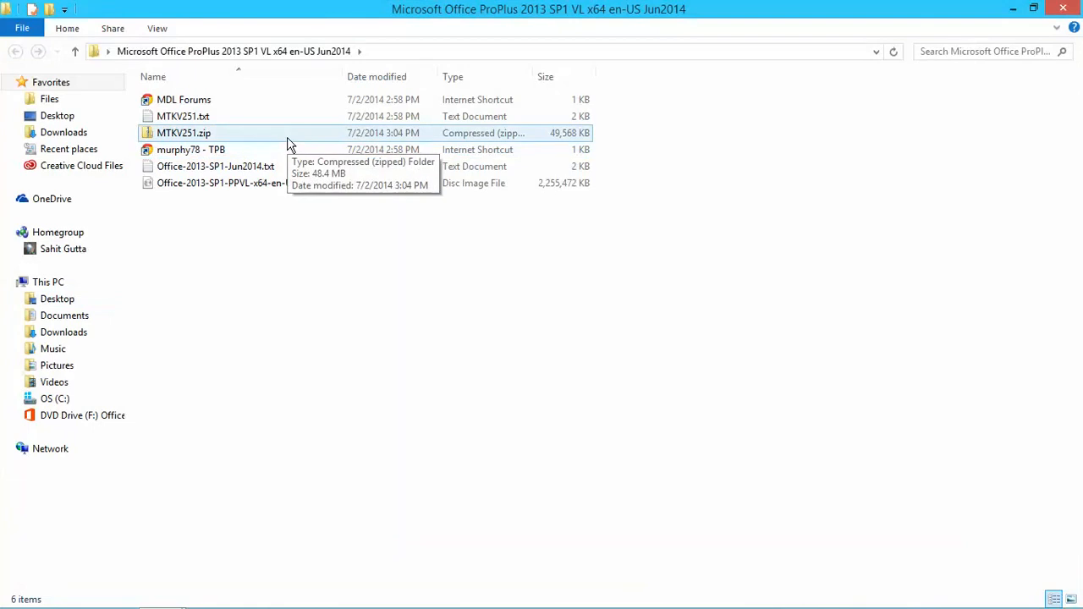
# Open the MTKV251.zip archive and select Microsoft Toolkit.exe inside it
pyautogui.doubleClick(184, 133)
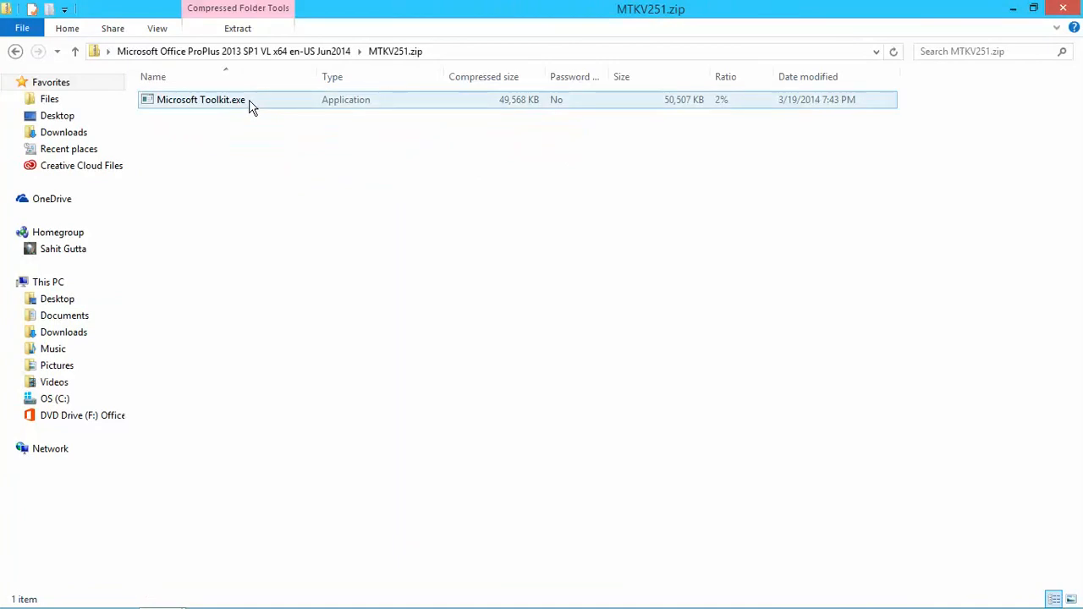
pyautogui.click(201, 99)
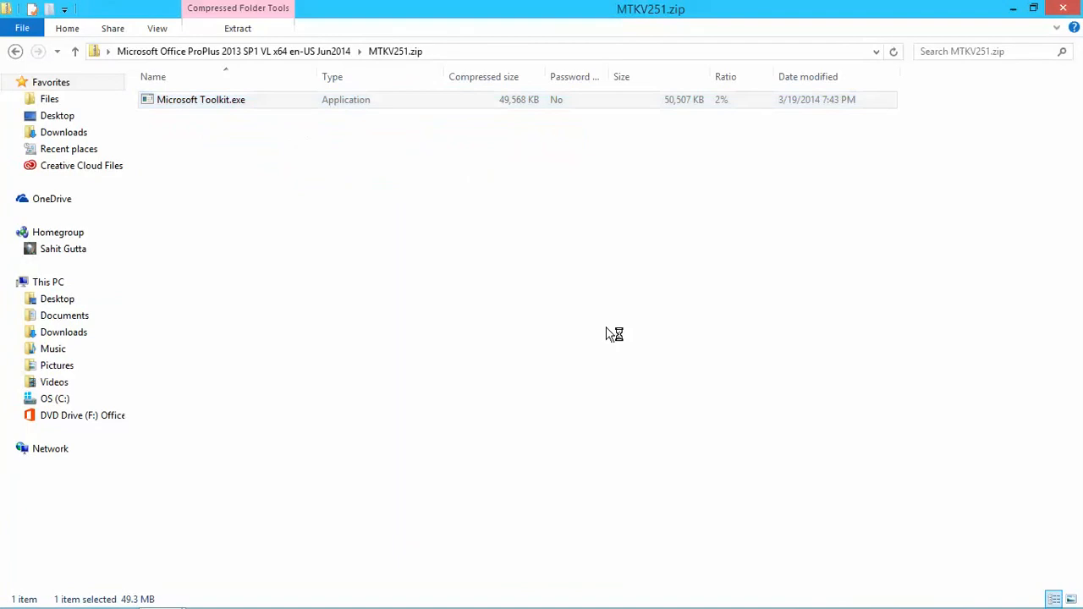
# Launch Microsoft Toolkit 2.5.1 and load its Office Toolkit panel
pyautogui.doubleClick(201, 99)
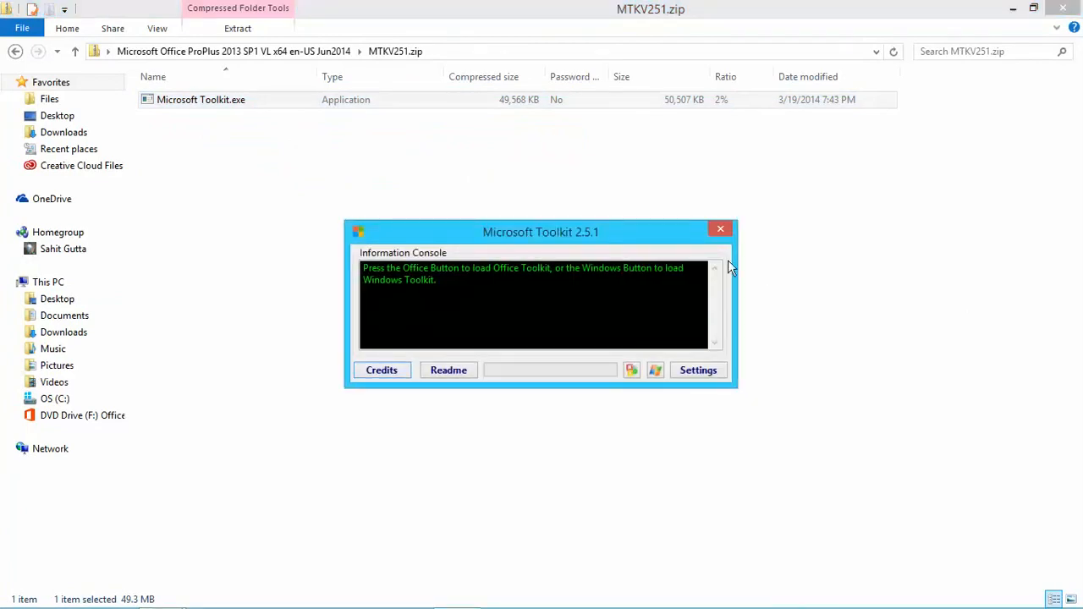
pyautogui.moveTo(567, 283)
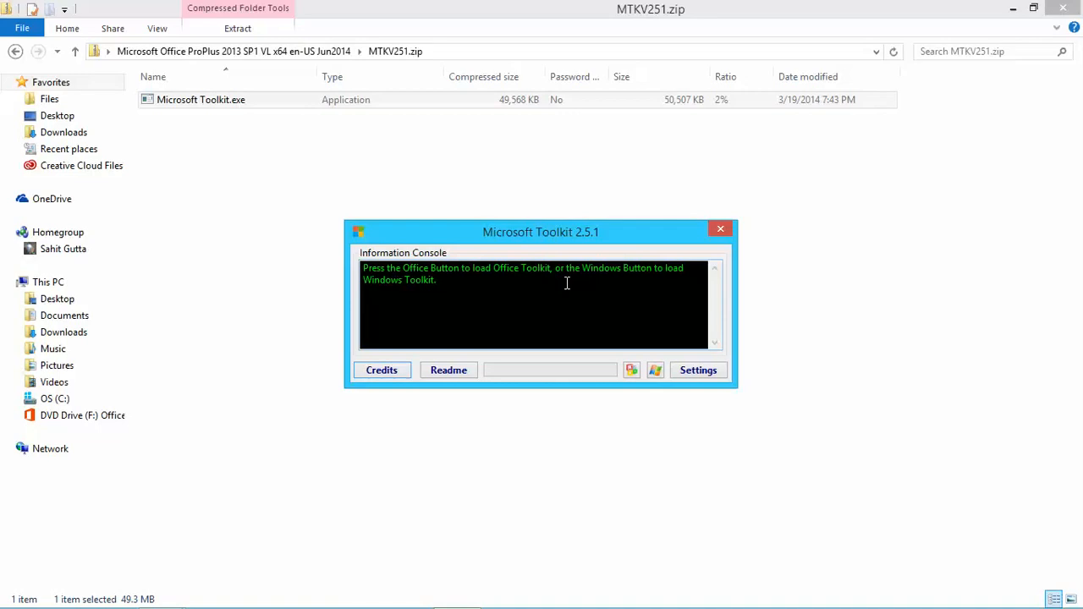
pyautogui.moveTo(641, 369)
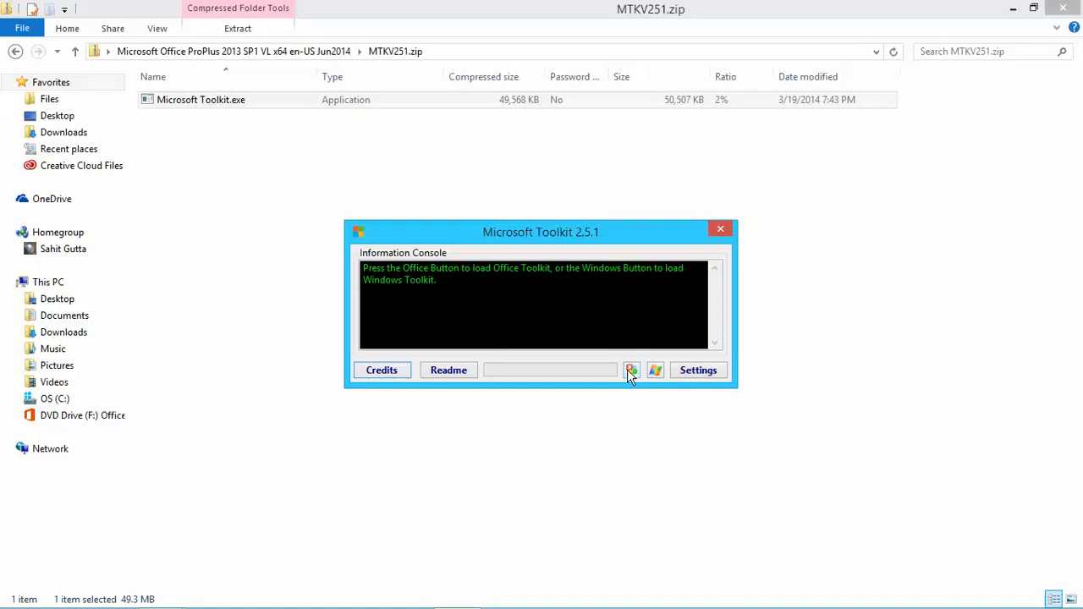
pyautogui.click(632, 370)
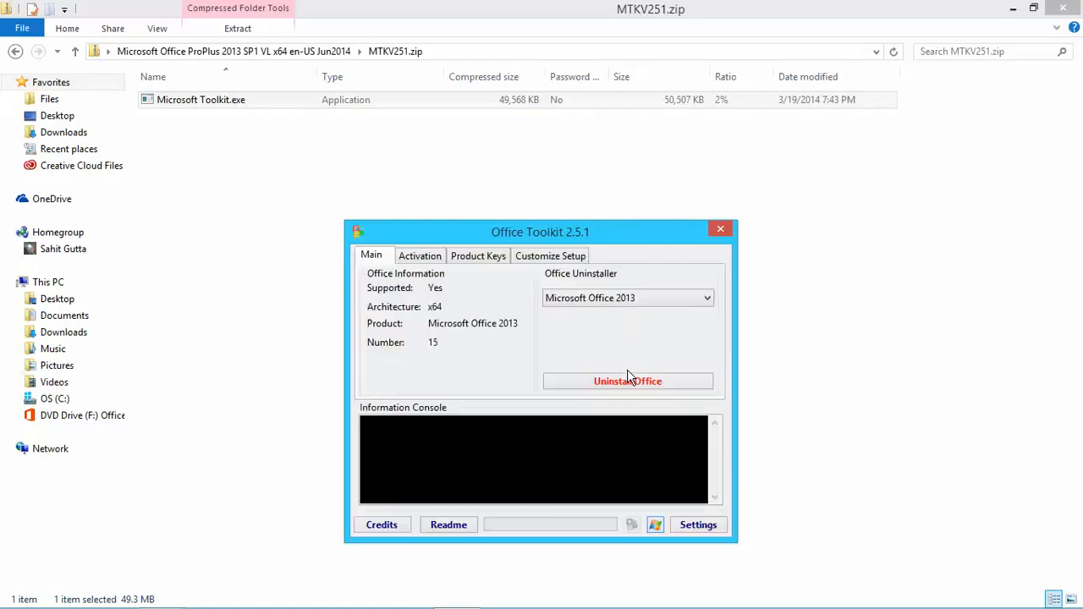
pyautogui.moveTo(520, 297)
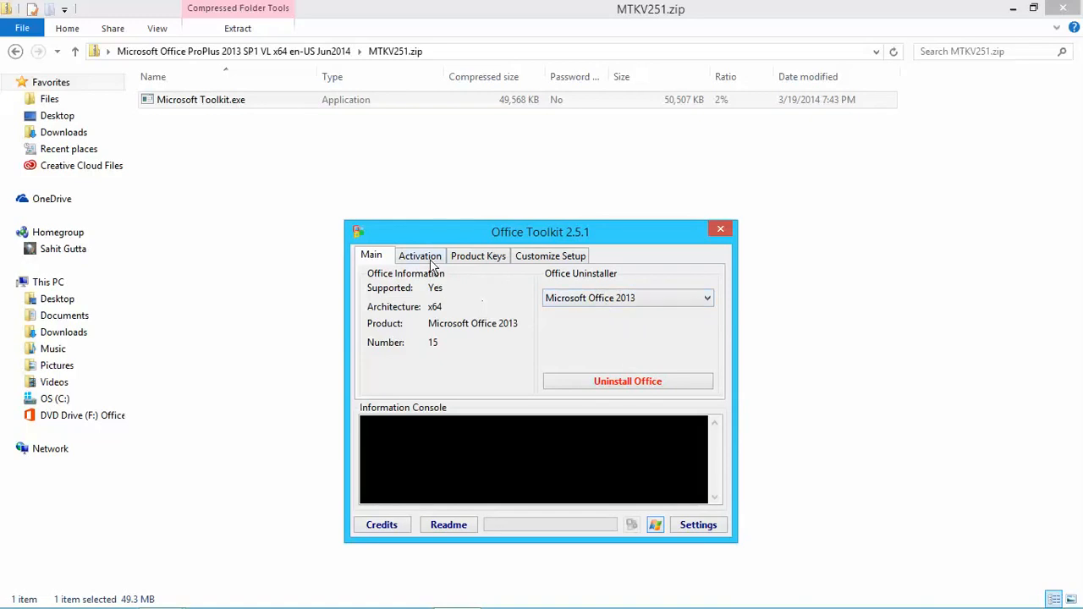
# Run EZ-Activator with AutoKMS until the console reports 'Product activation successful'
pyautogui.click(420, 256)
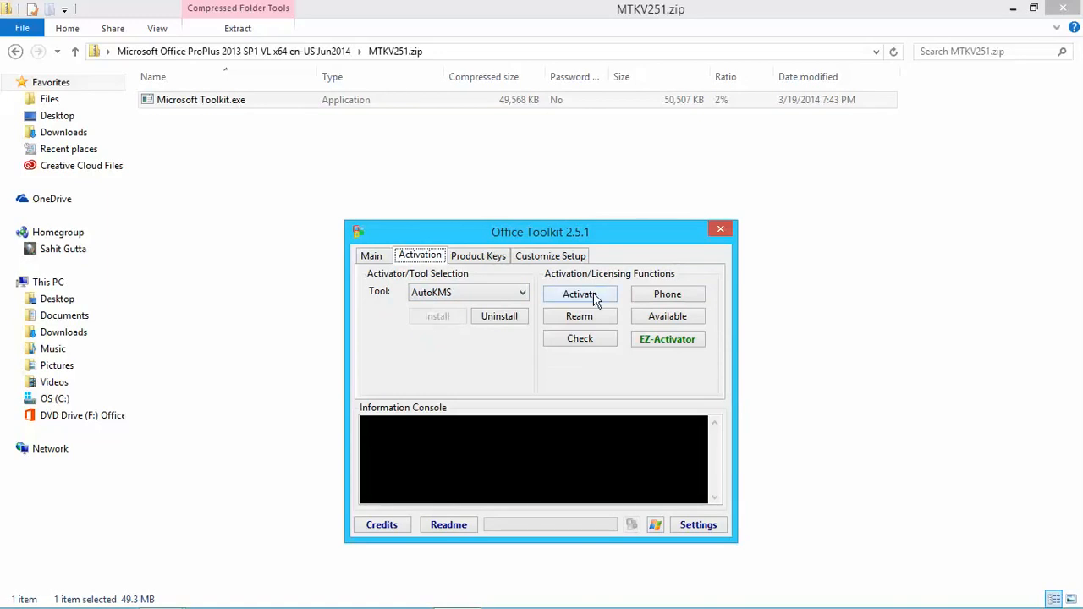
pyautogui.click(580, 293)
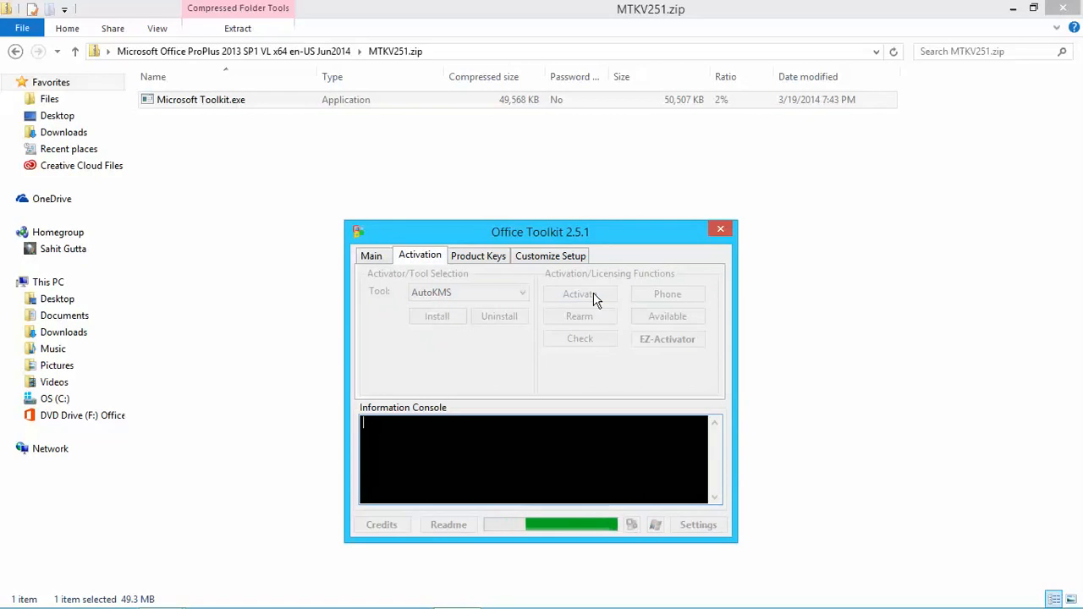
pyautogui.click(580, 294)
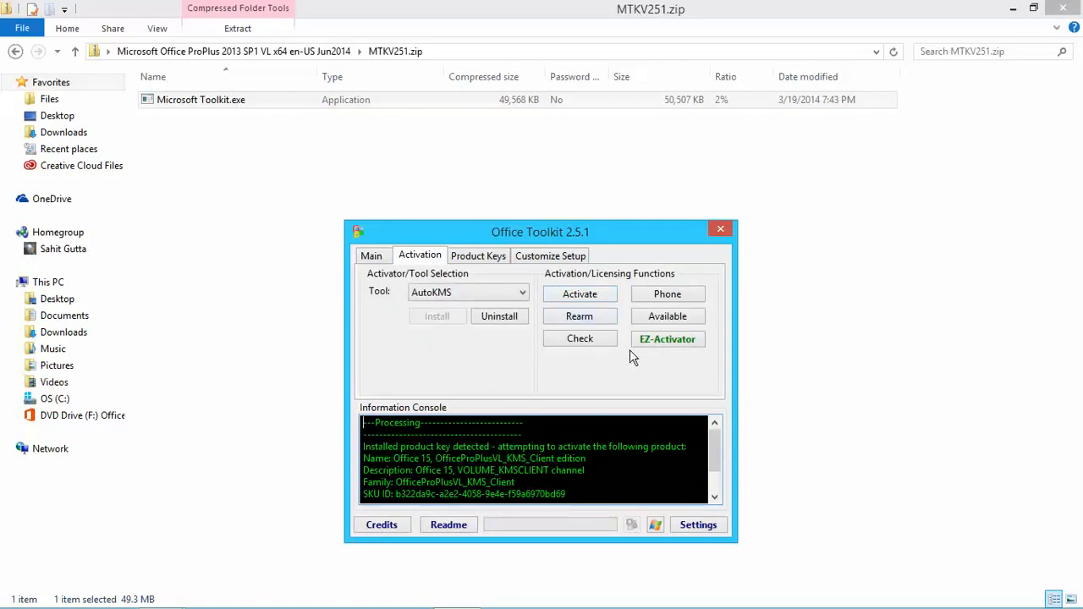
pyautogui.click(668, 339)
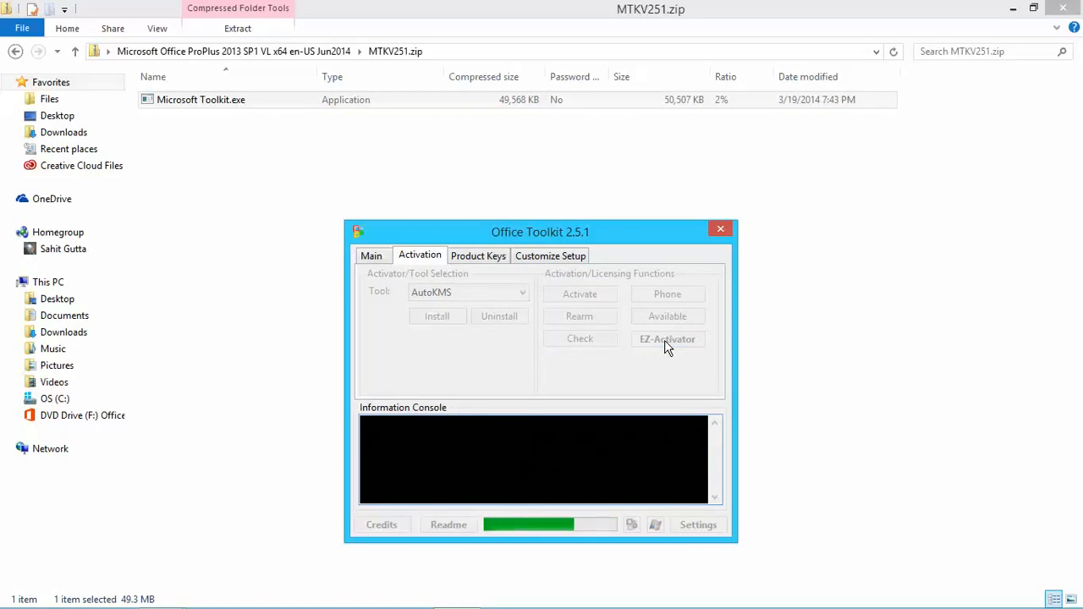
pyautogui.click(667, 339)
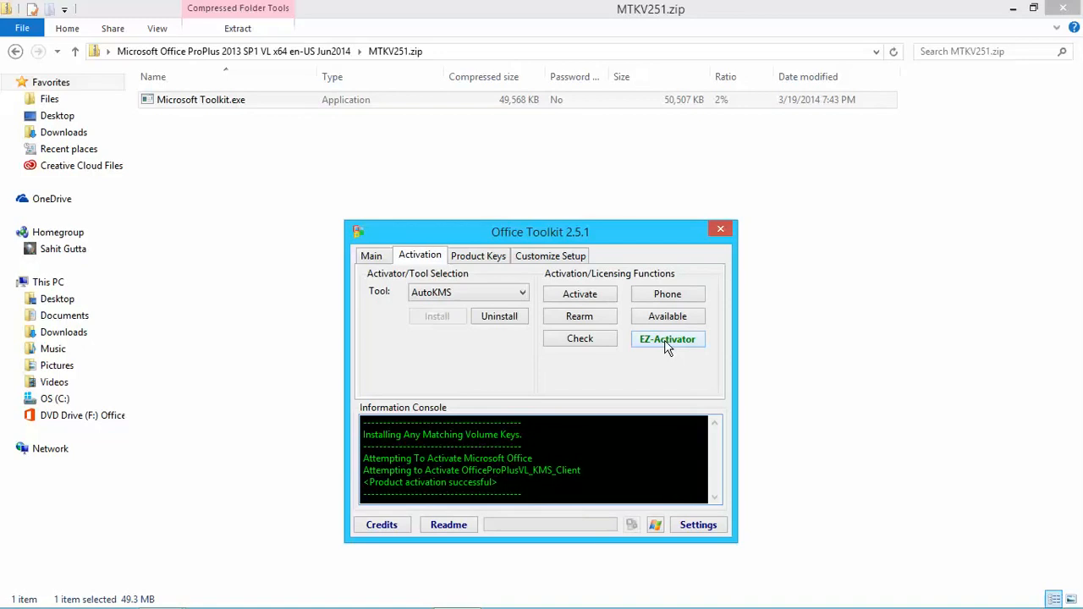
pyautogui.click(477, 254)
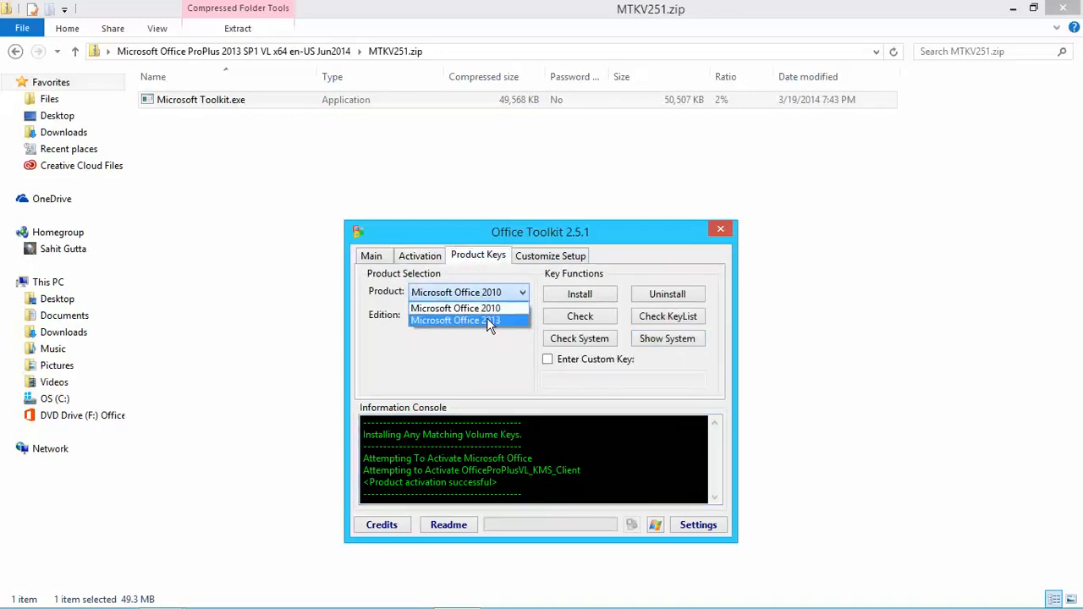
# Install the Microsoft Office 2013 Professional Plus product key
pyautogui.click(456, 320)
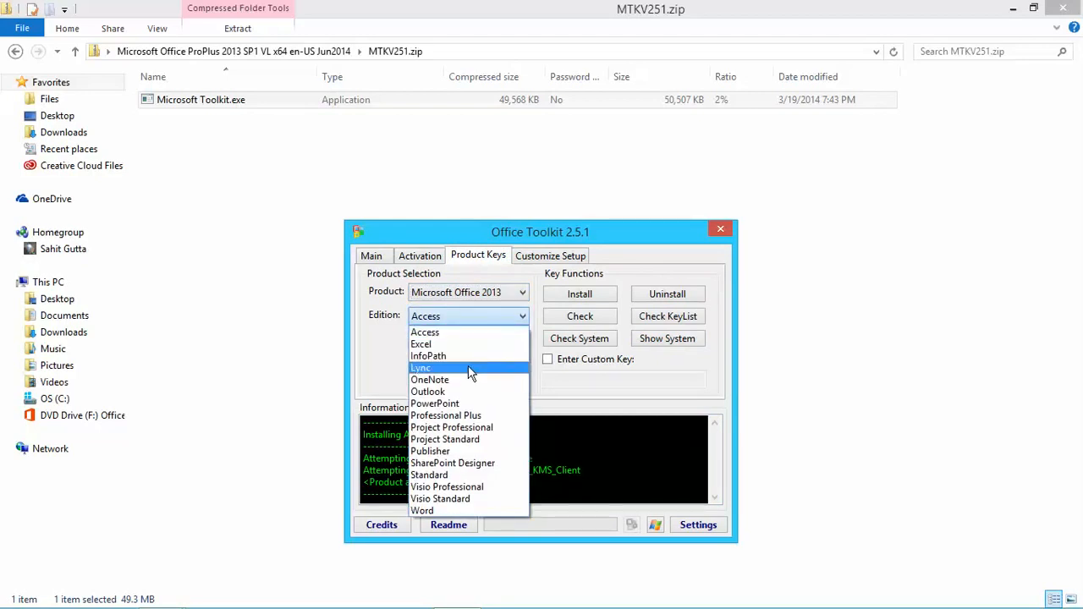
pyautogui.click(446, 415)
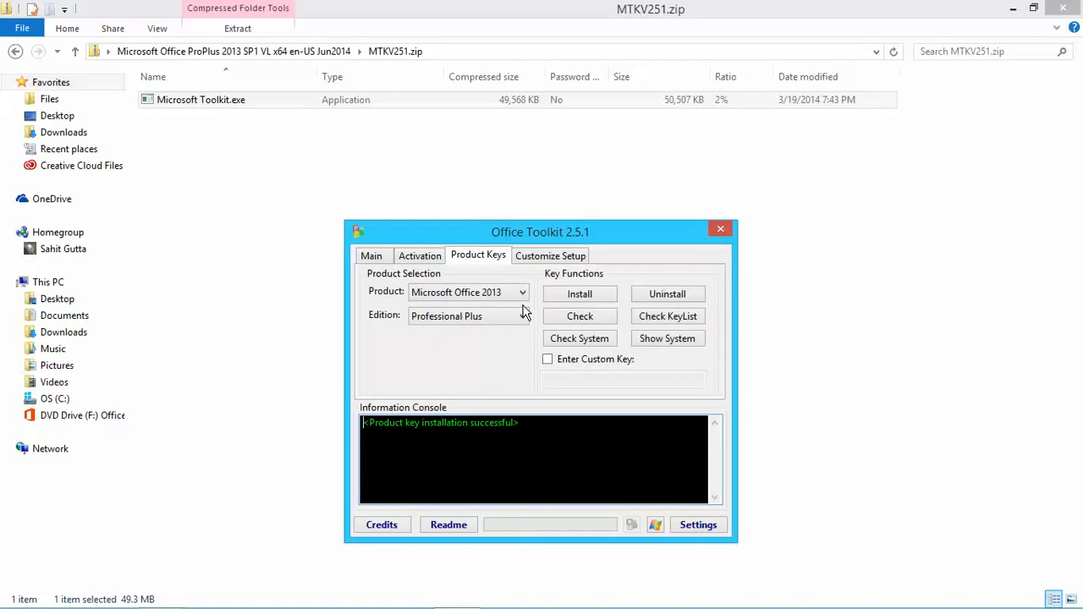
pyautogui.moveTo(737, 242)
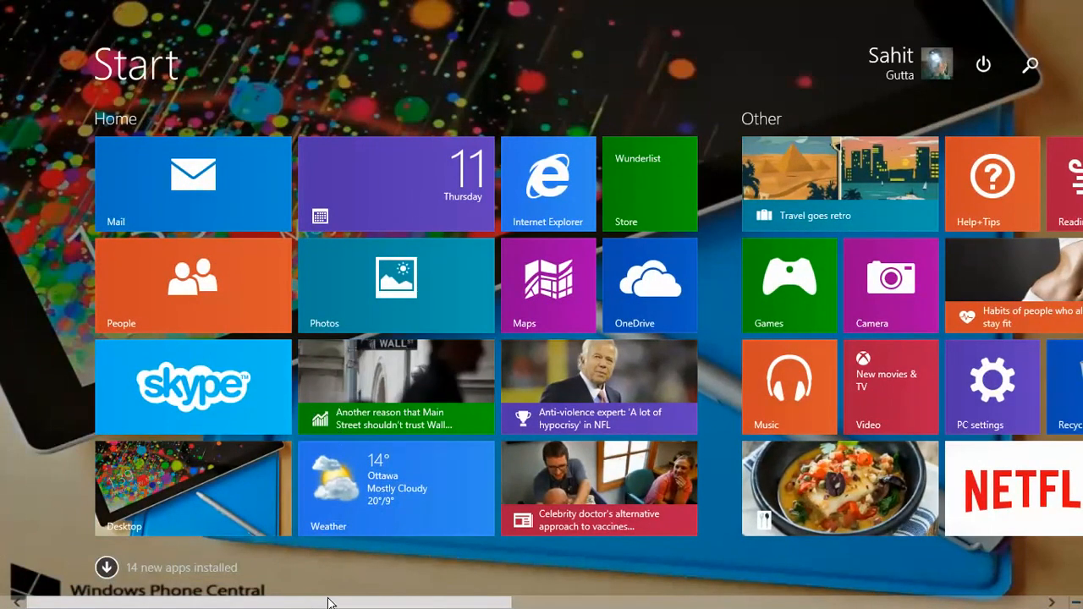
# Launch Word 2013 from the Start screen's Microsoft Office group
pyautogui.hscroll(3)
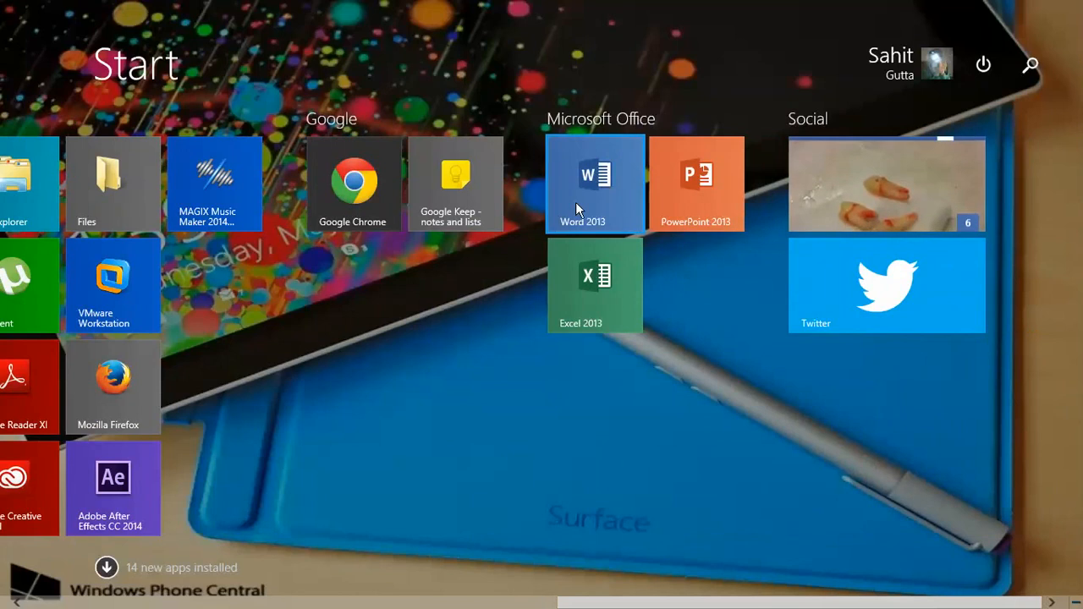
pyautogui.click(594, 184)
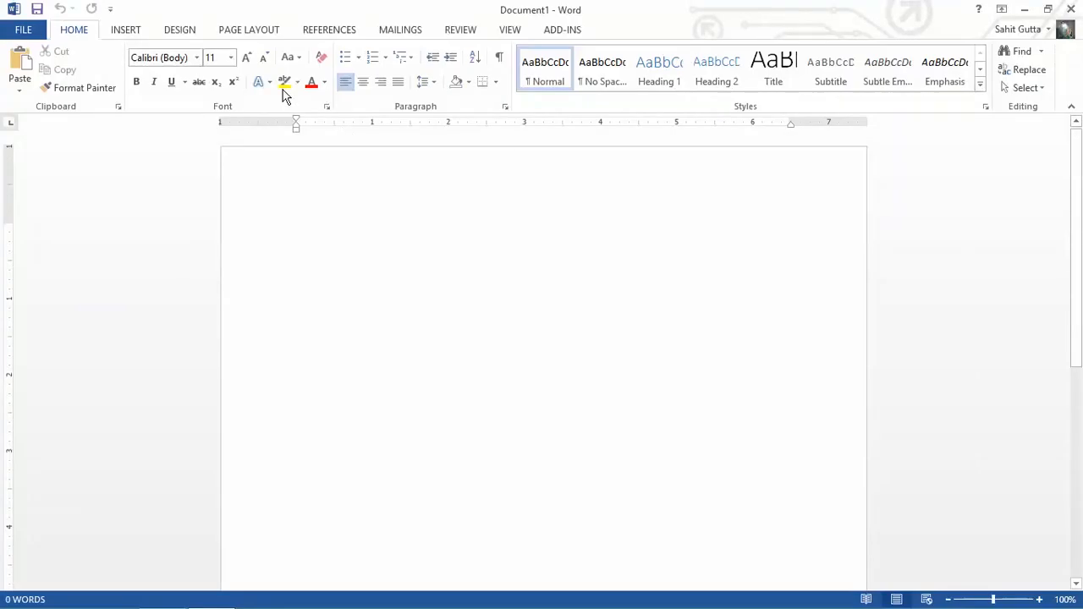
# Set font size 15 and type 'Like Comment and subscribe. Share the video. Thanks'
pyautogui.click(210, 57)
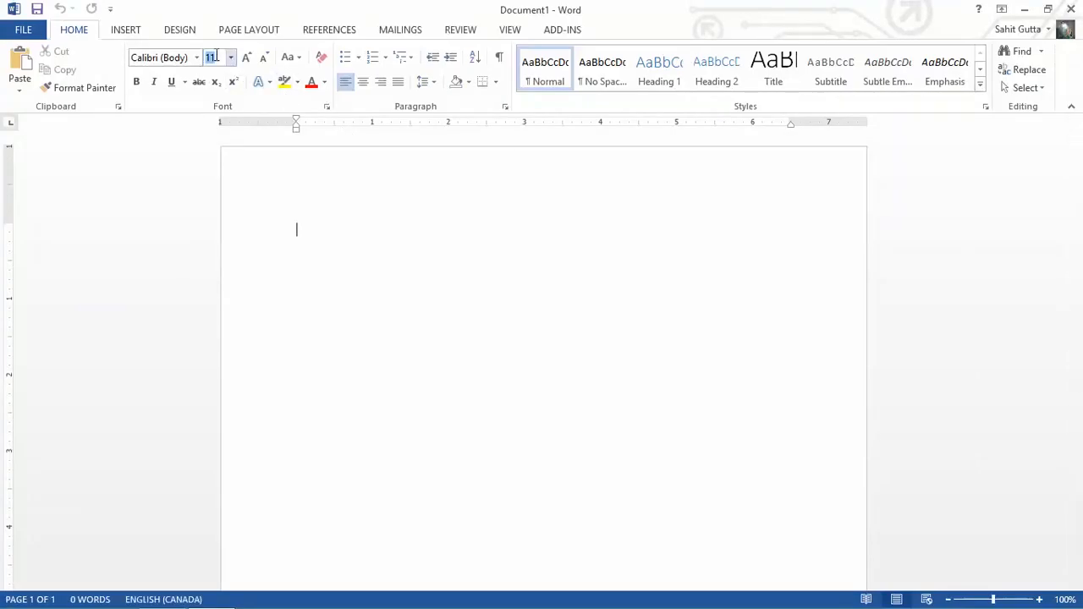
pyautogui.write('15')
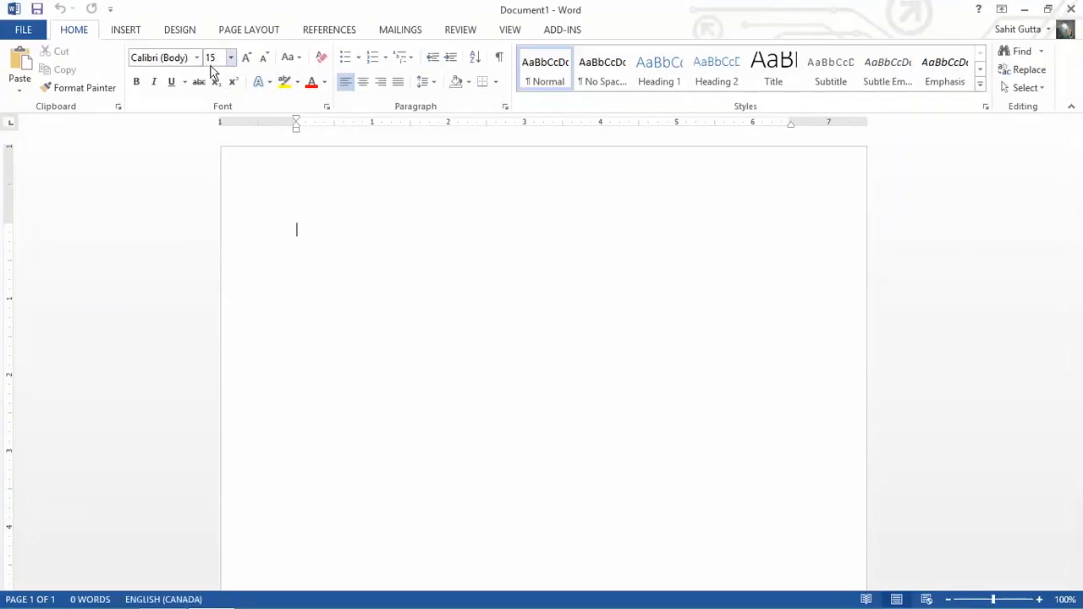
pyautogui.write('Lik')
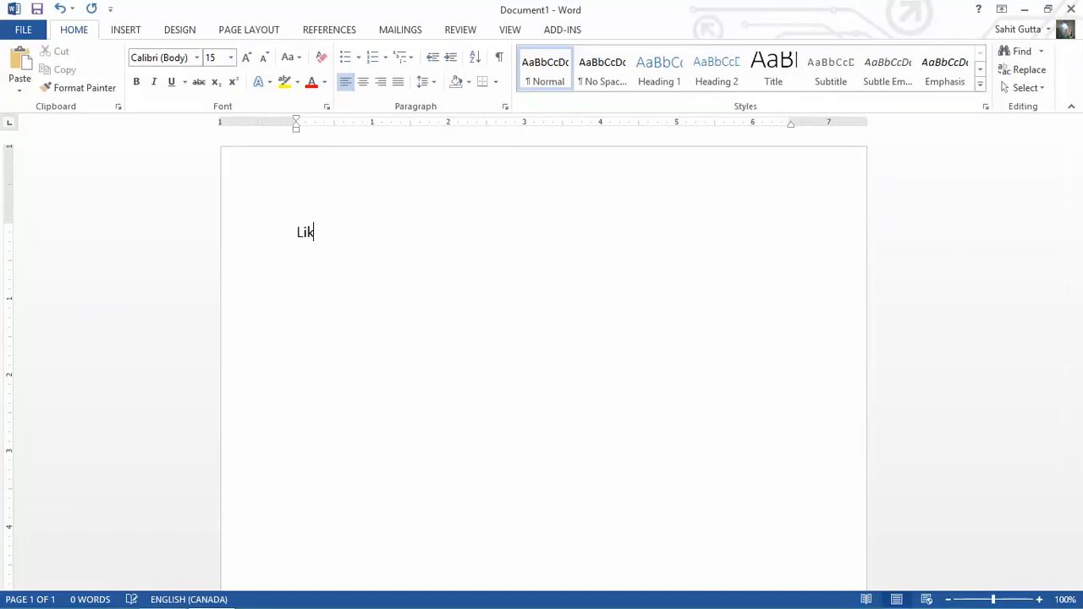
pyautogui.write('e Comment')
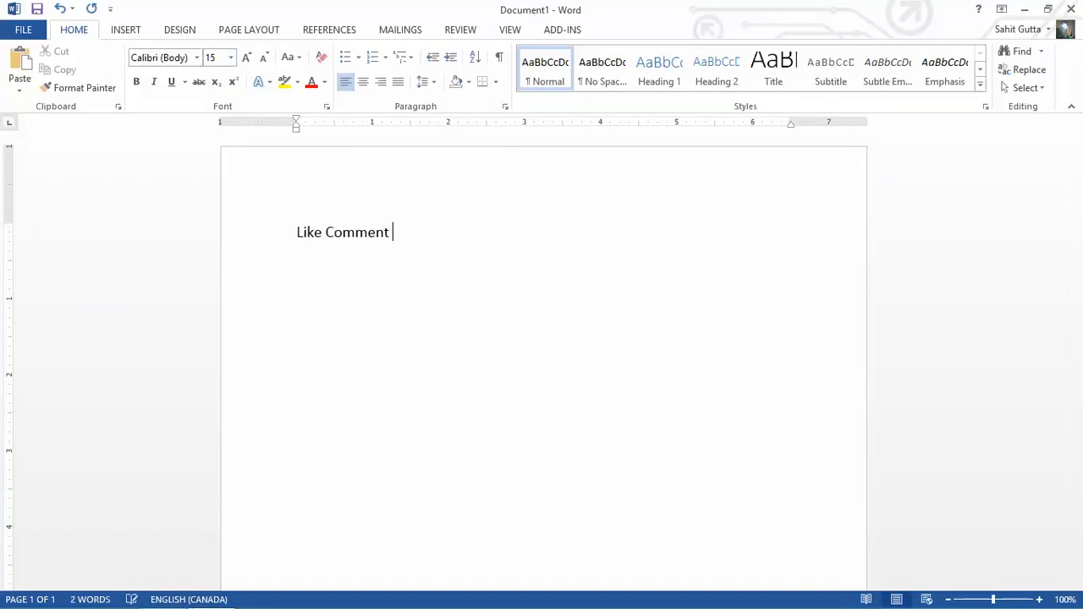
pyautogui.write('and sus')
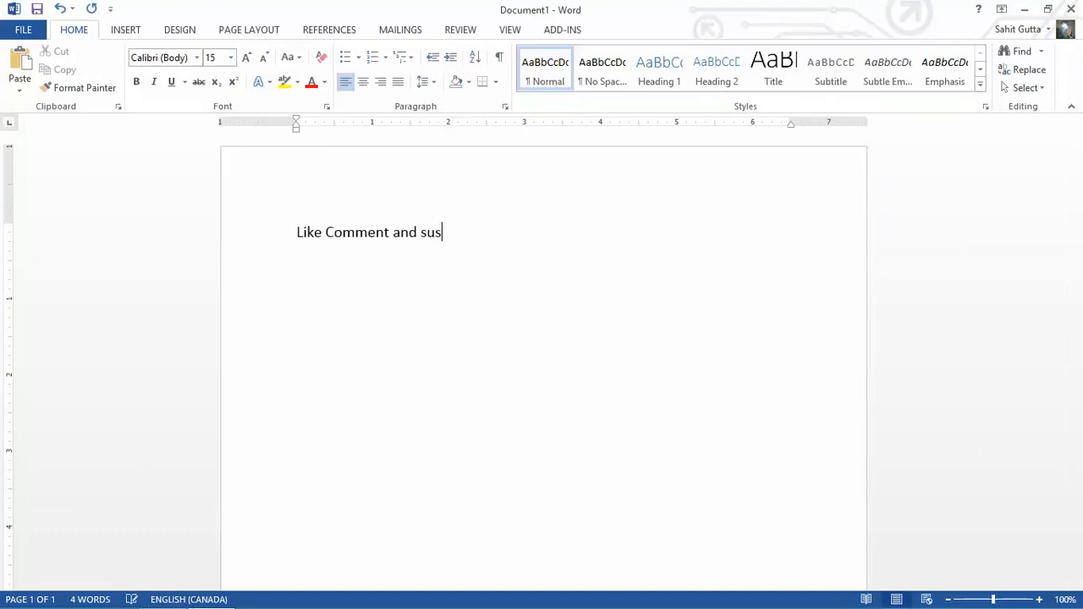
pyautogui.write('cribe')
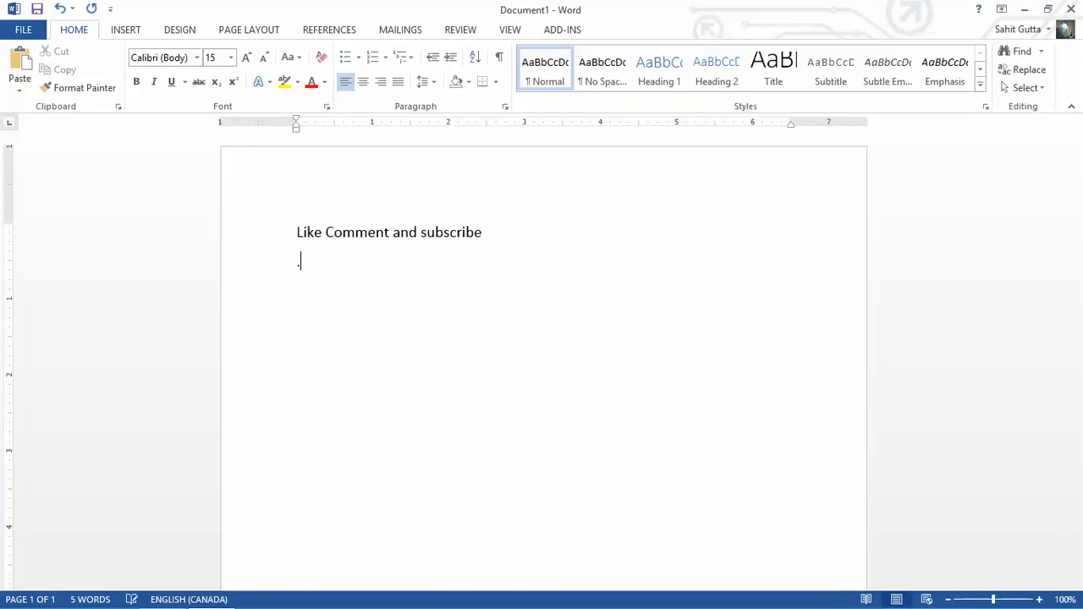
pyautogui.write('.')
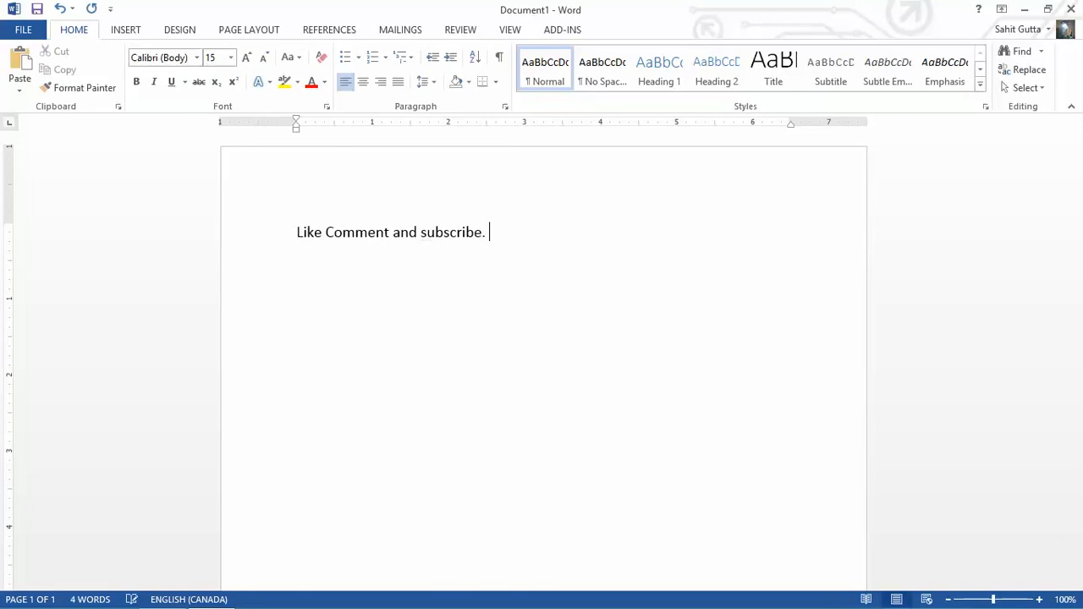
pyautogui.write('Share')
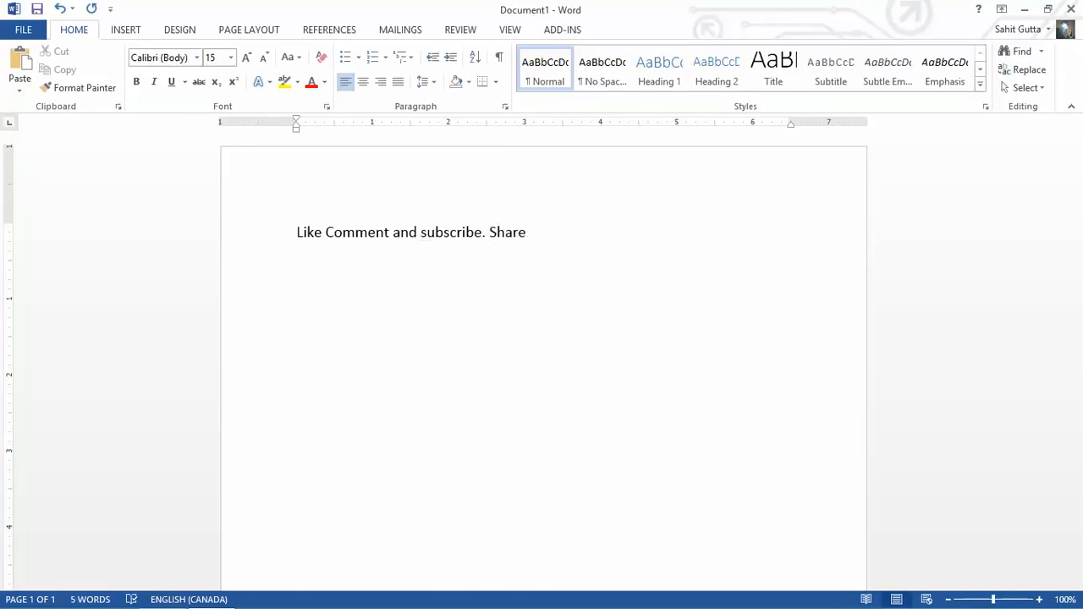
pyautogui.write('the video')
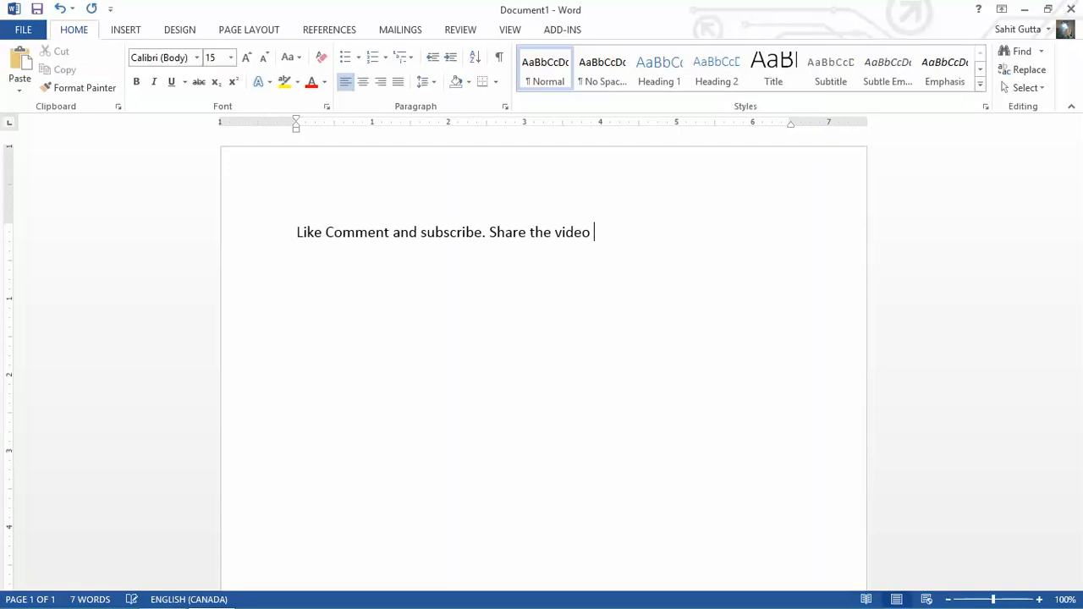
pyautogui.write('Tha')
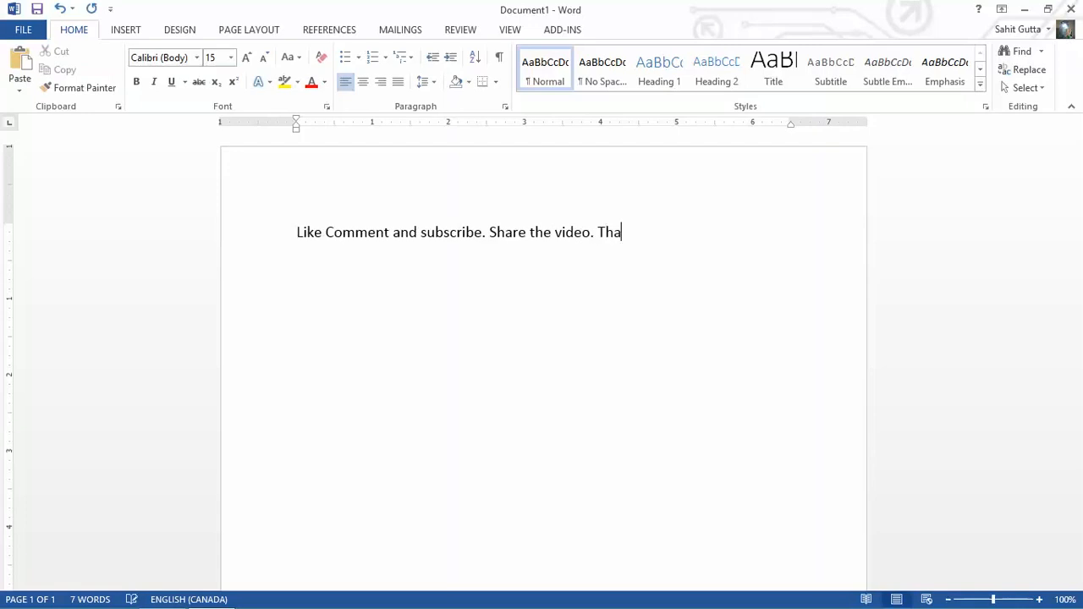
pyautogui.write('nks')
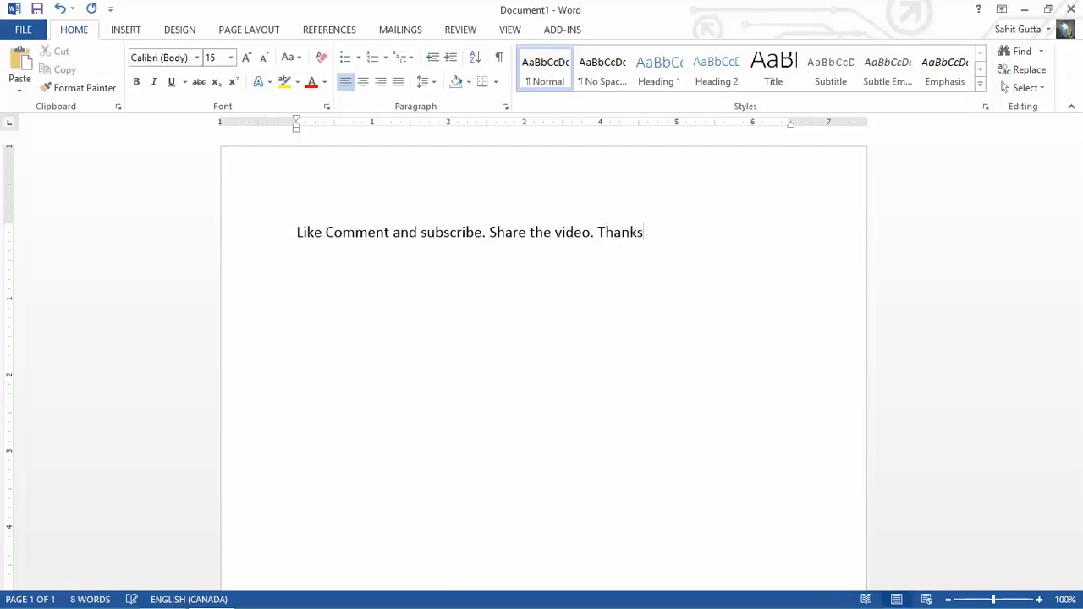